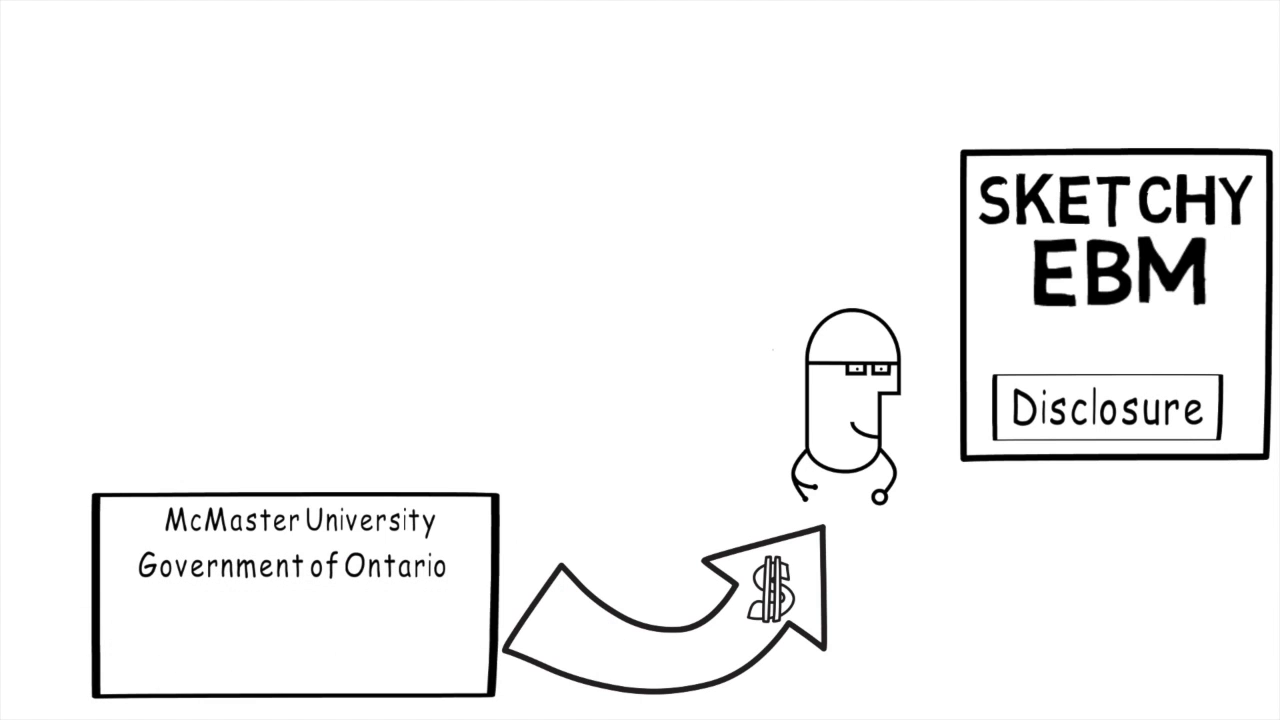
pyautogui.write('Independant t')
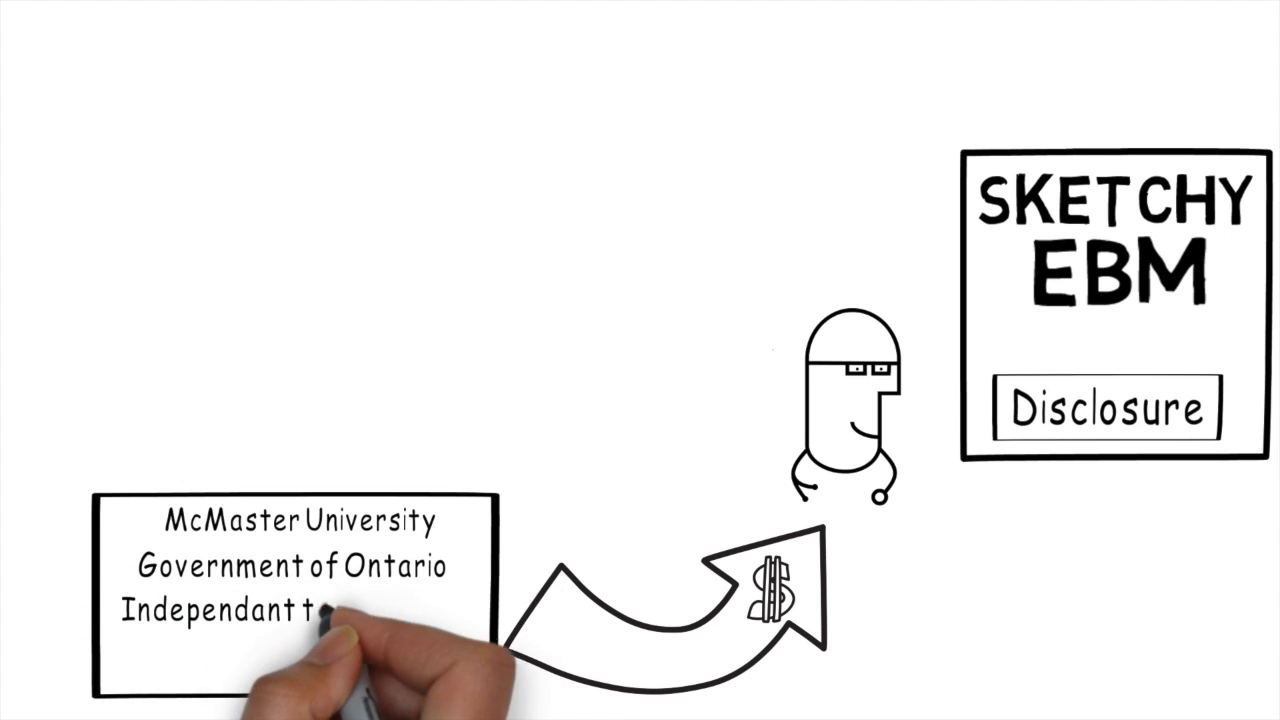